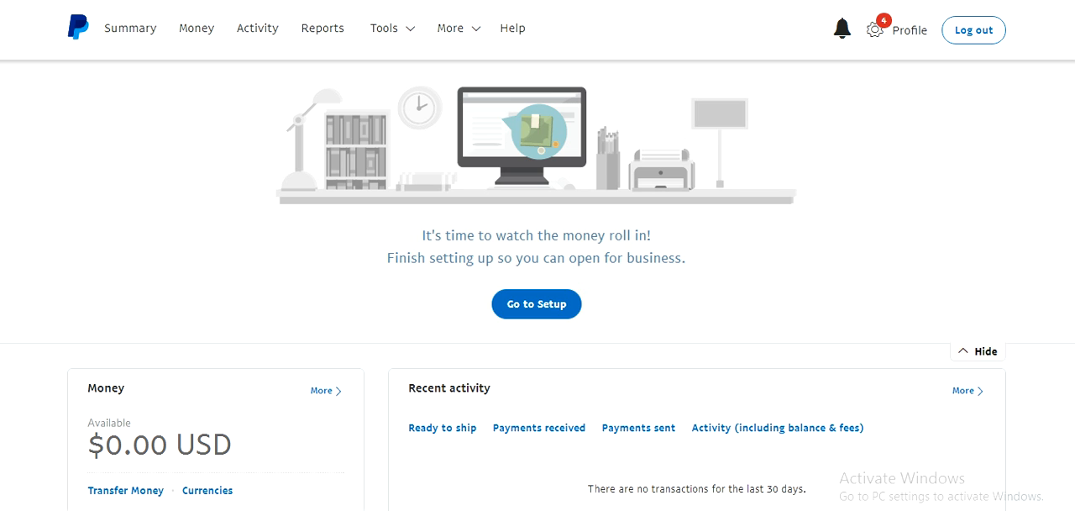
Scroll the Help pages and open the Email customer support form
{"action": "scroll", "scroll_direction": "down", "scroll_amount": 3}
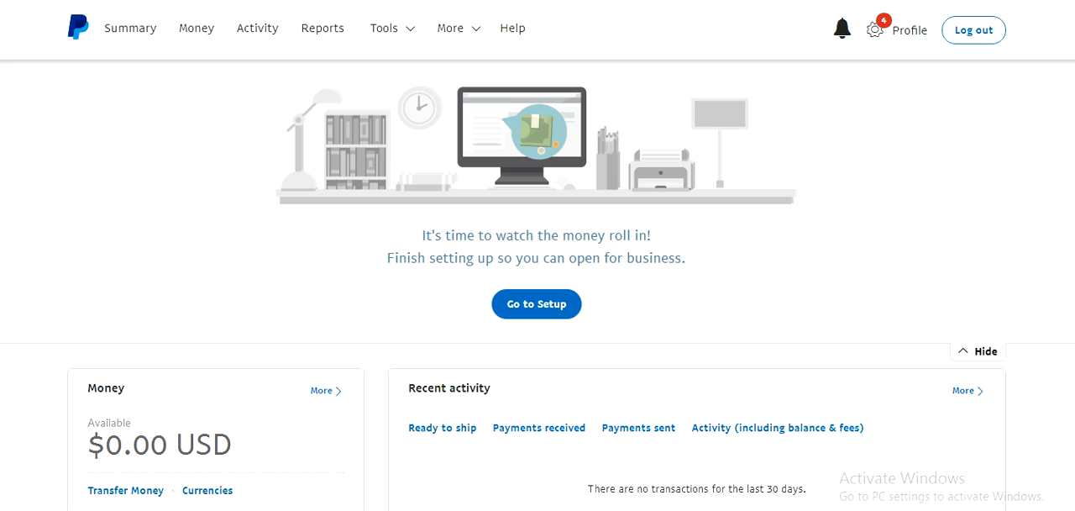
{"action": "scroll", "scroll_direction": "down", "scroll_amount": 3}
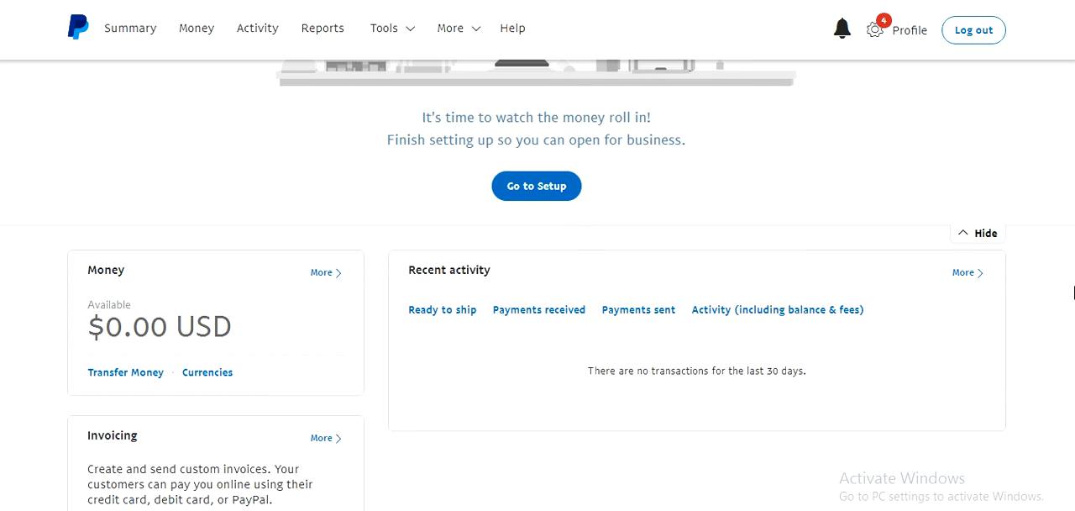
{"action": "scroll", "scroll_direction": "down", "scroll_amount": 3}
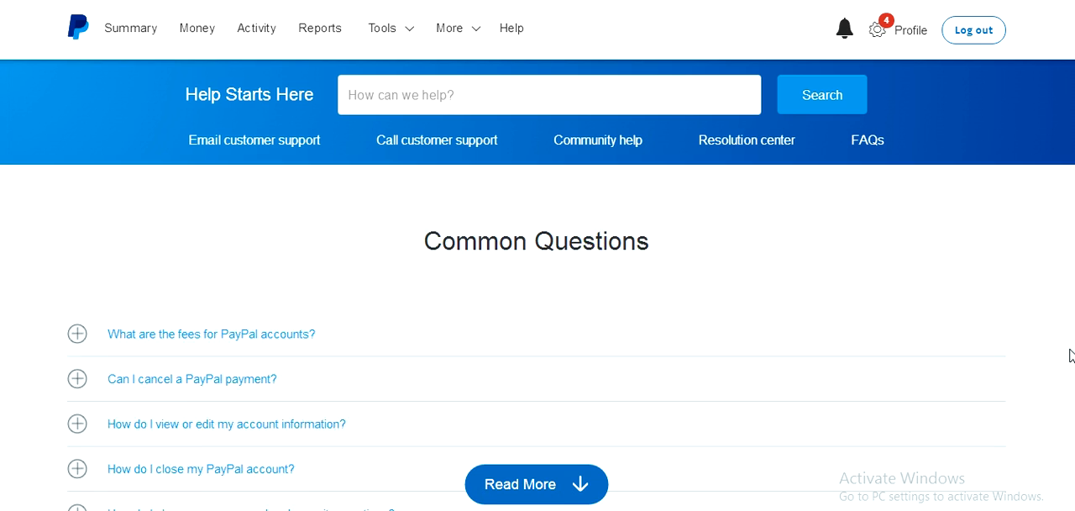
{"action": "left_click", "coordinate": [536, 484]}
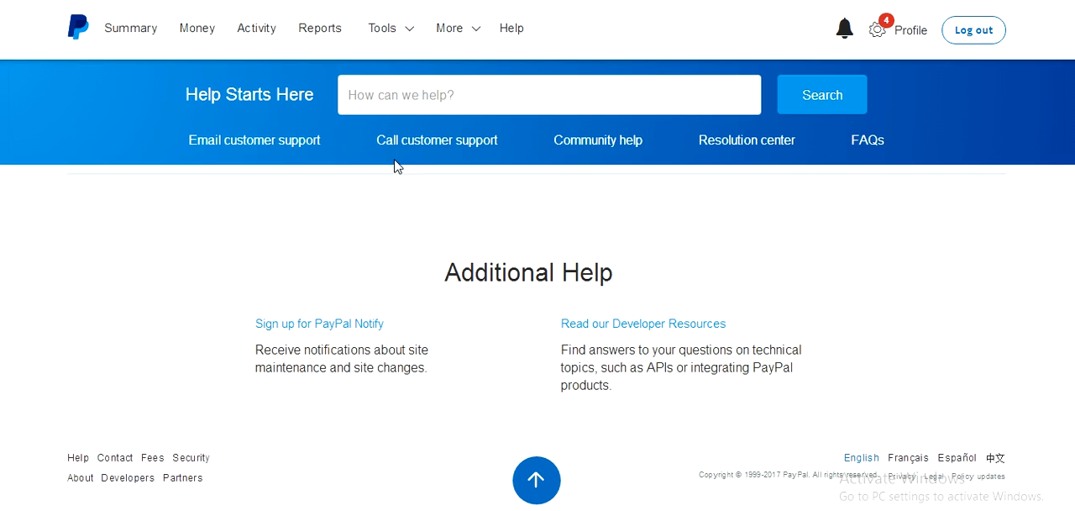
{"action": "mouse_move", "coordinate": [282, 143]}
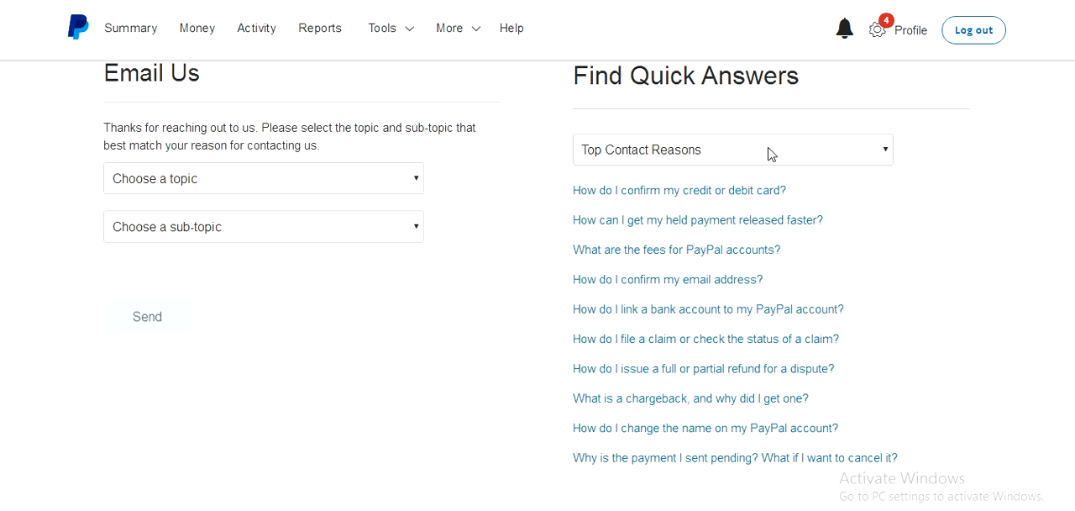
Set Find Quick Answers to My Account and Account Status & Verification
{"action": "left_click", "coordinate": [732, 150]}
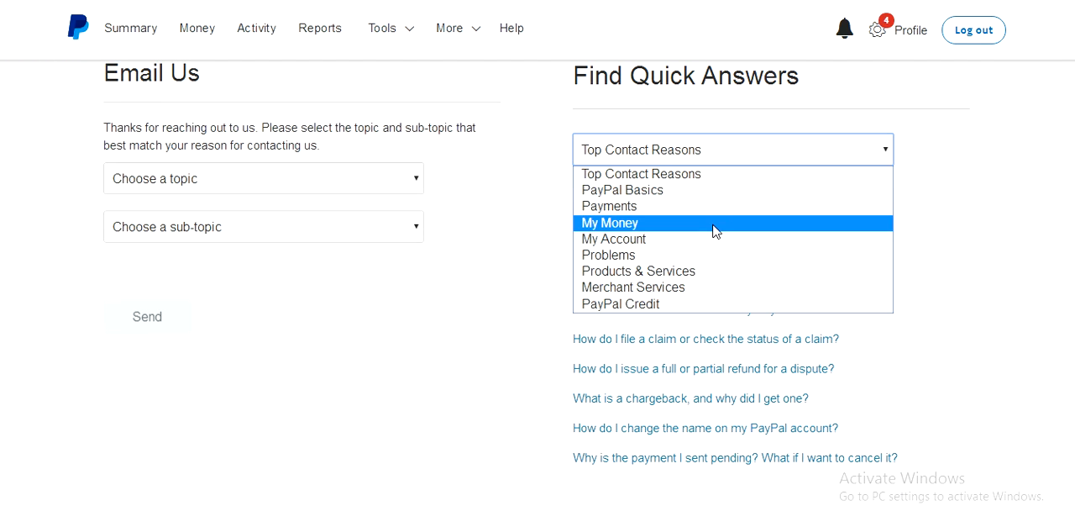
{"action": "mouse_move", "coordinate": [701, 252]}
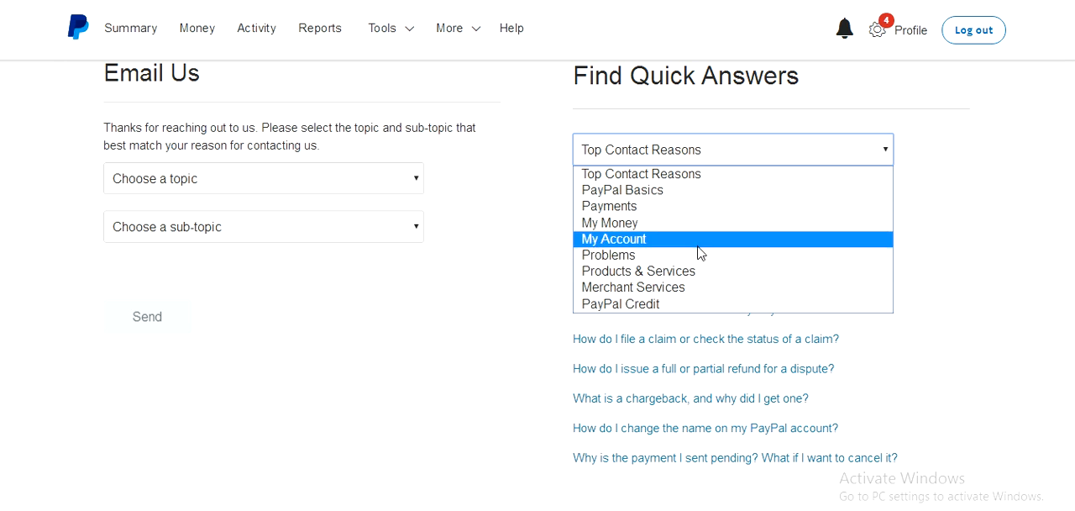
{"action": "left_click", "coordinate": [613, 239]}
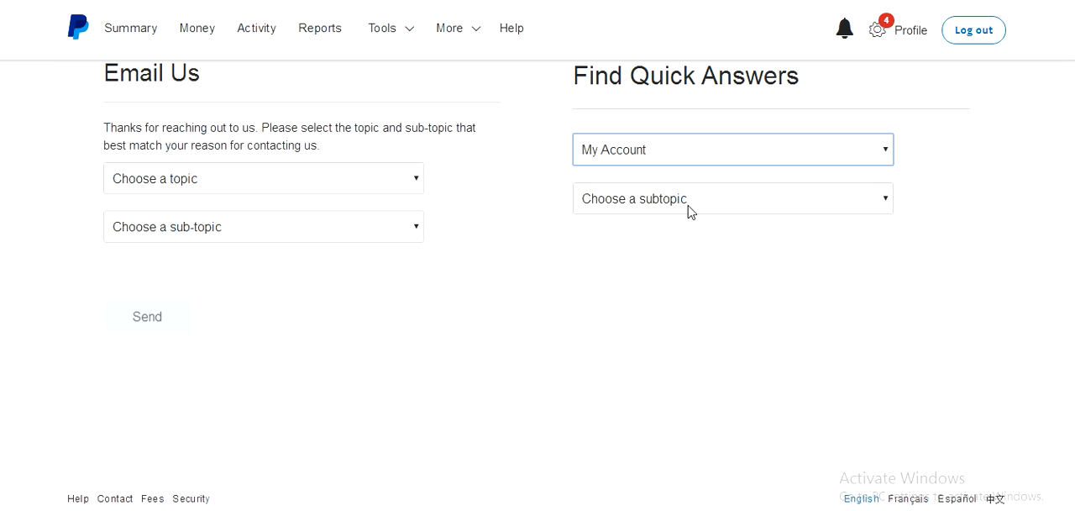
{"action": "left_click", "coordinate": [732, 198]}
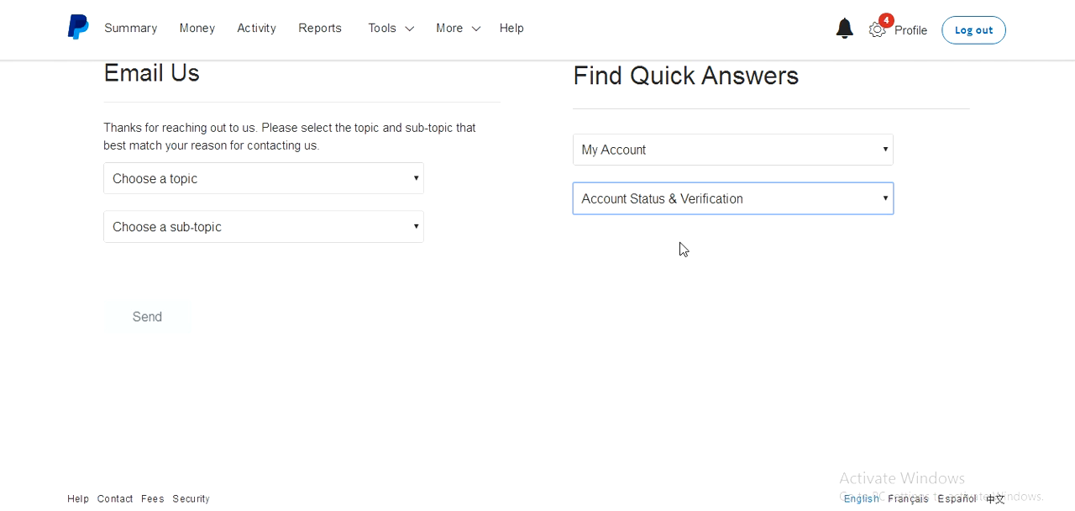
Set the email topic to My Account, sub-topic Changing Account Type, then choose the specific reason
{"action": "left_click", "coordinate": [263, 178]}
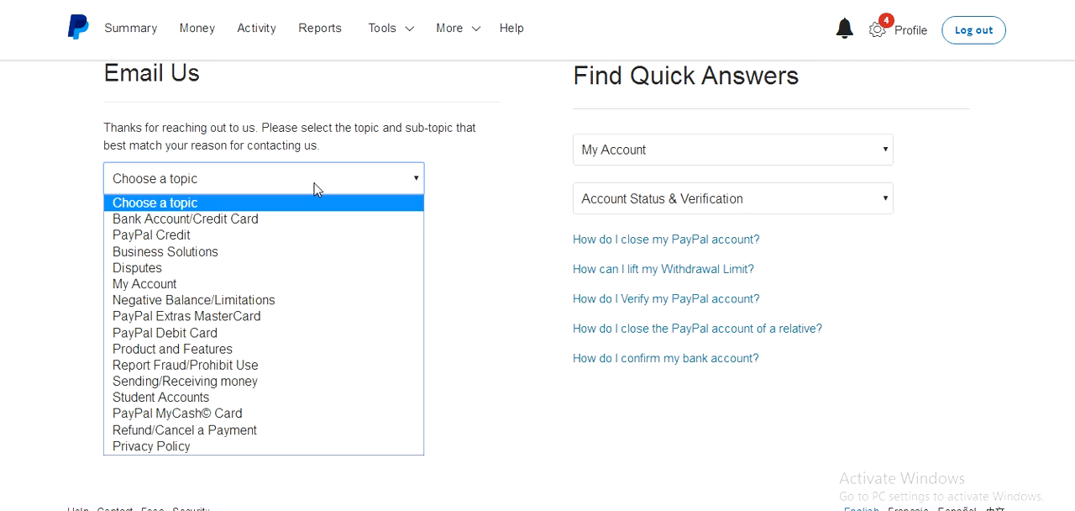
{"action": "mouse_move", "coordinate": [145, 283]}
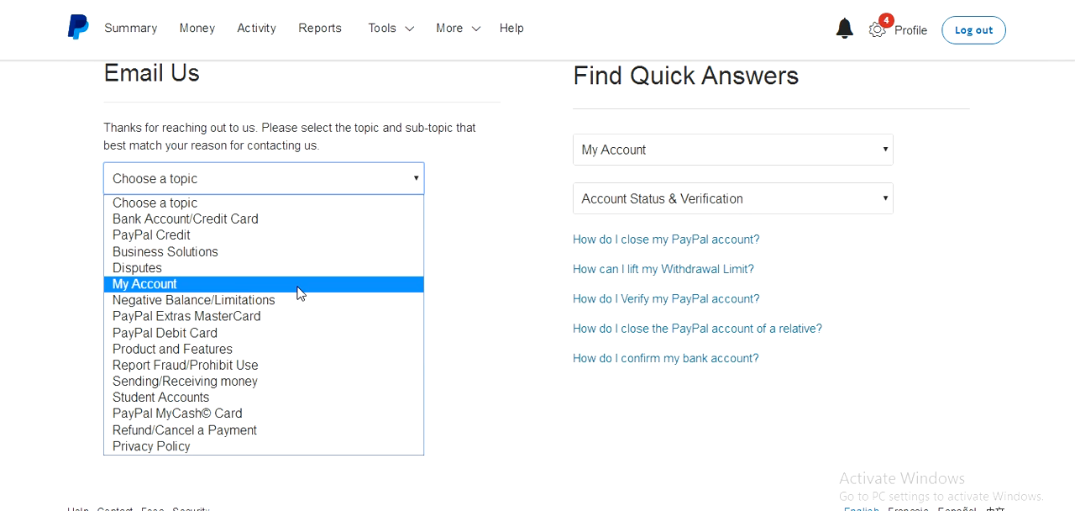
{"action": "left_click", "coordinate": [143, 283]}
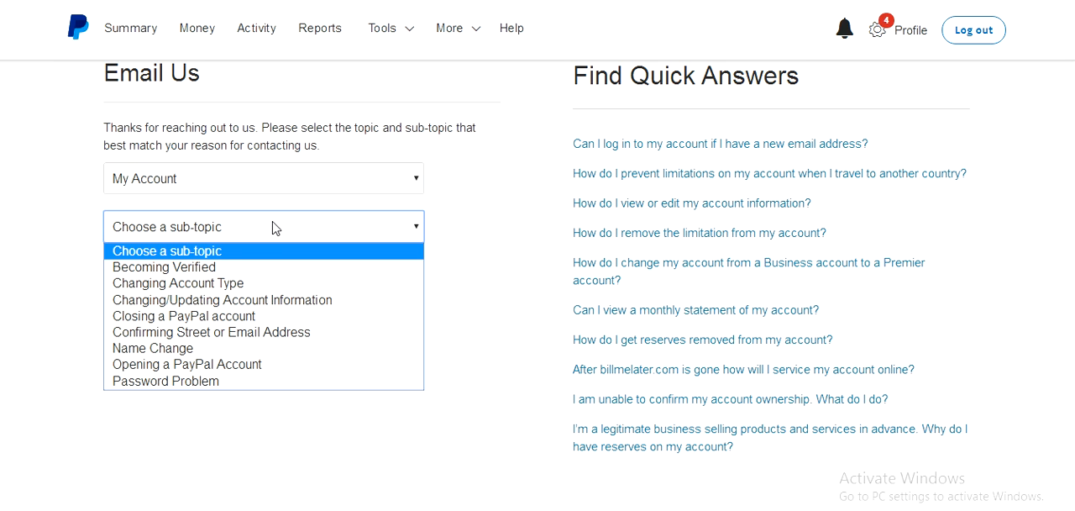
{"action": "mouse_move", "coordinate": [290, 283]}
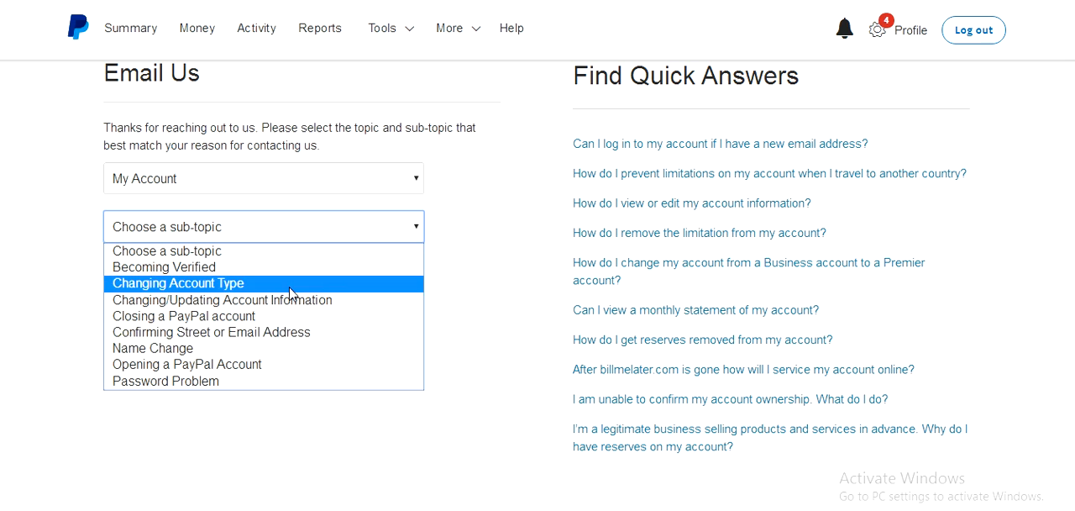
{"action": "mouse_move", "coordinate": [252, 316]}
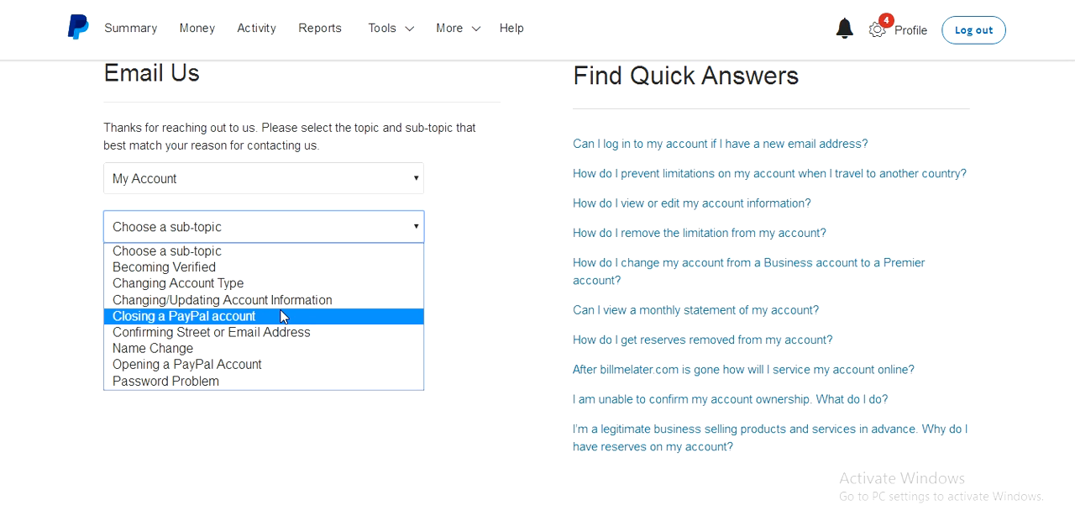
{"action": "left_click", "coordinate": [178, 282]}
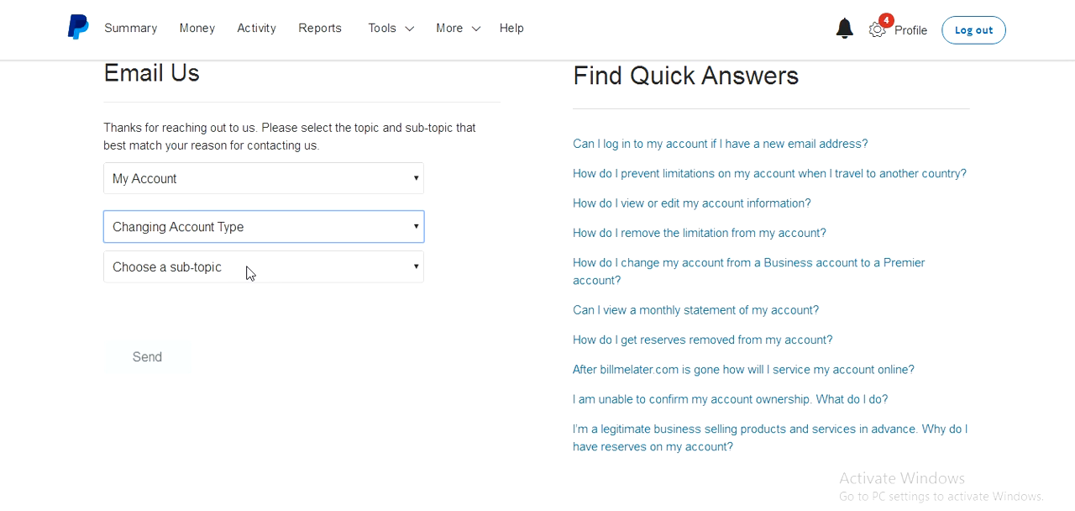
{"action": "left_click", "coordinate": [263, 266]}
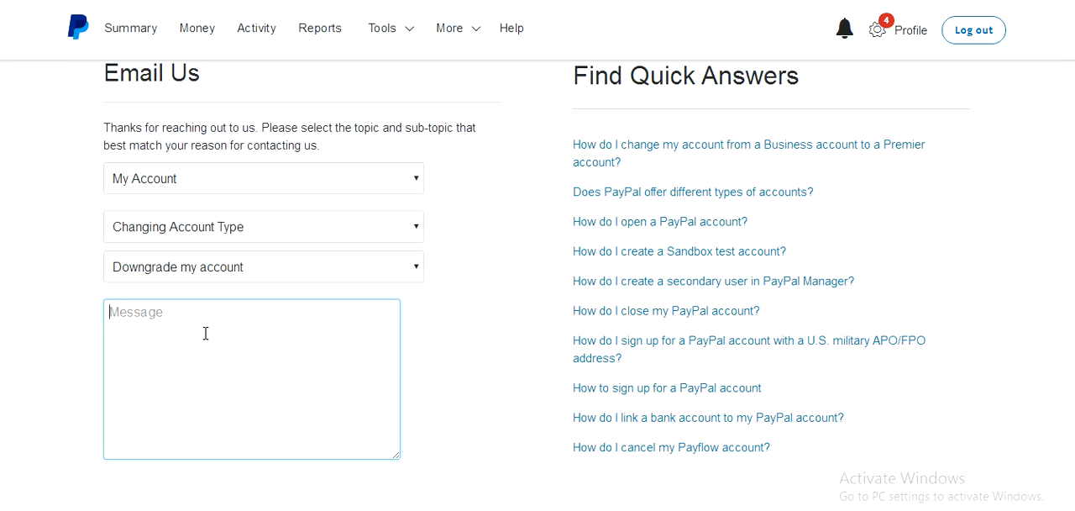
Type the message 'I want to change my business account to a personal account'
{"action": "type", "text": "i"}
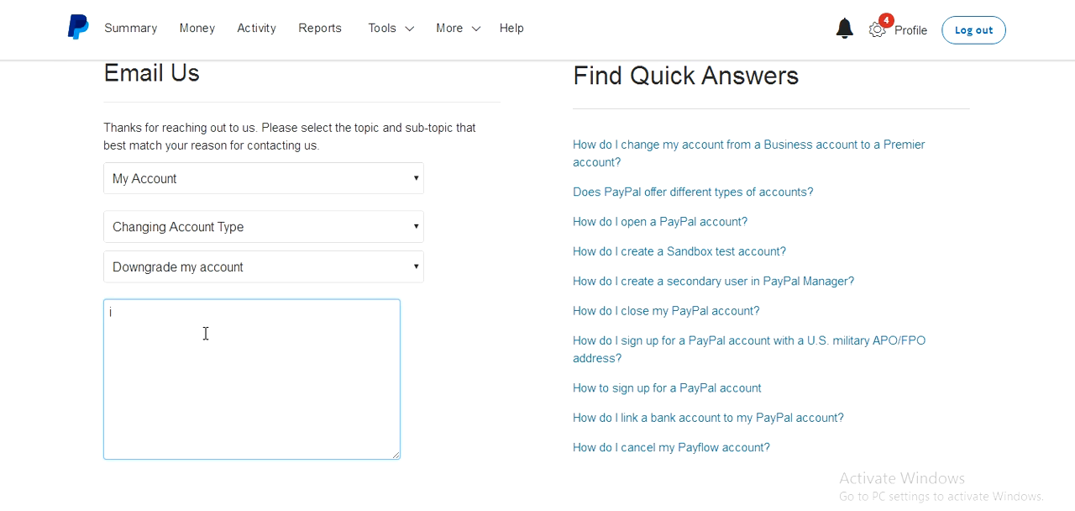
{"action": "type", "text": "L"}
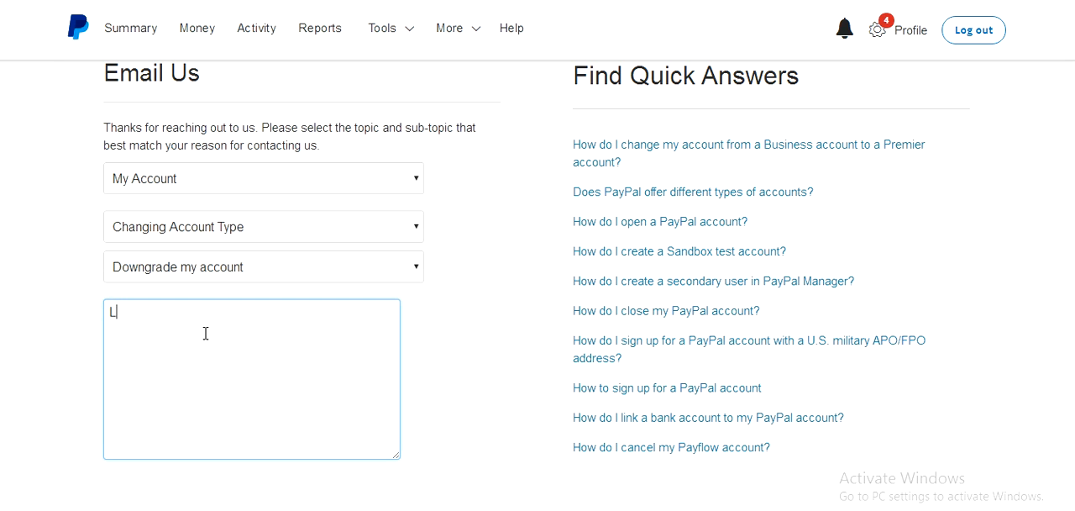
{"action": "type", "text": "I wan"}
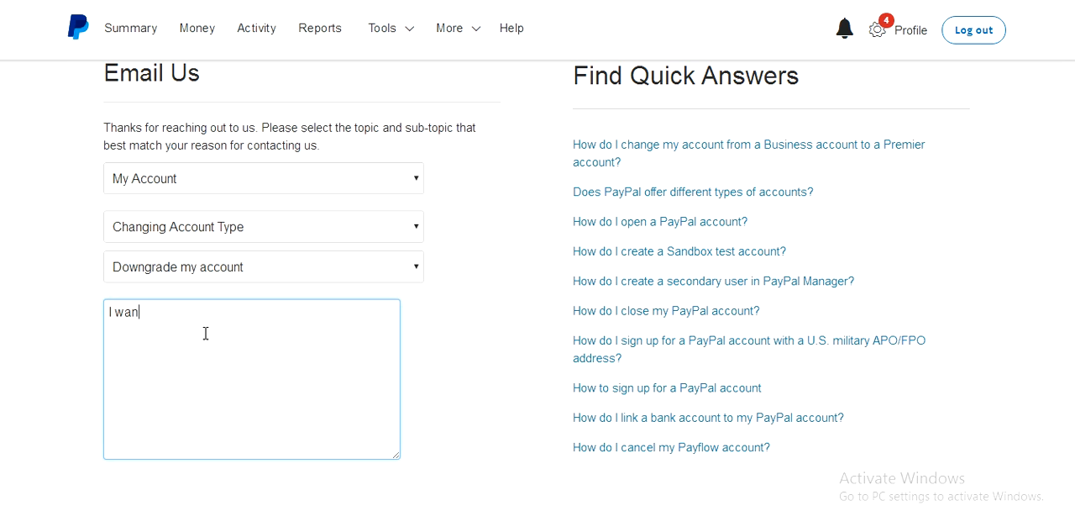
{"action": "type", "text": "t to chan"}
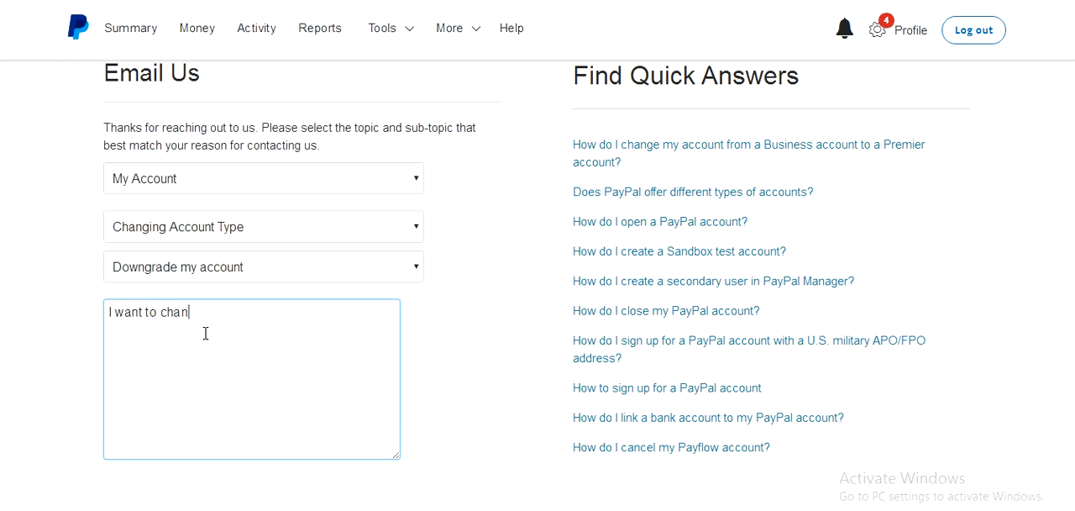
{"action": "type", "text": "ge"}
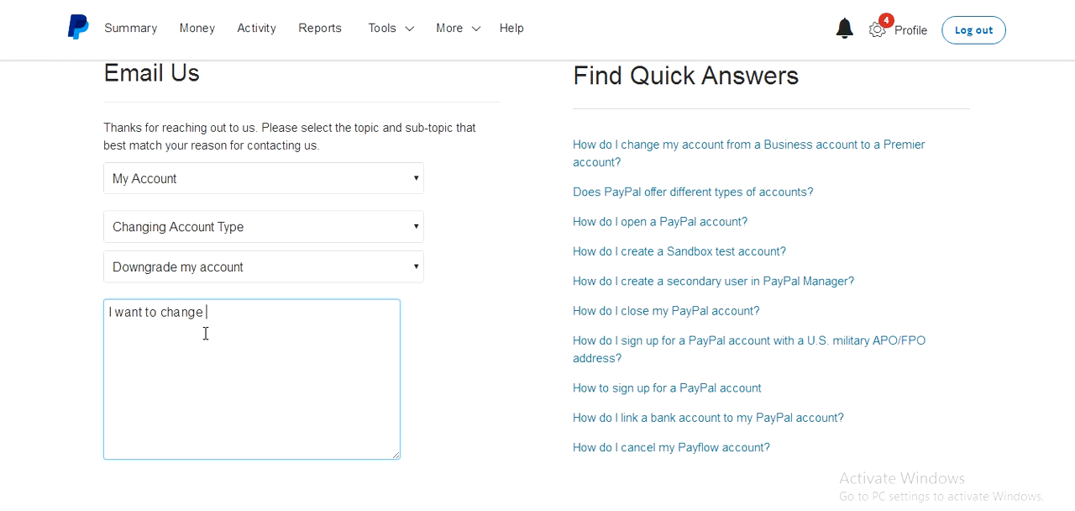
{"action": "type", "text": "my bu"}
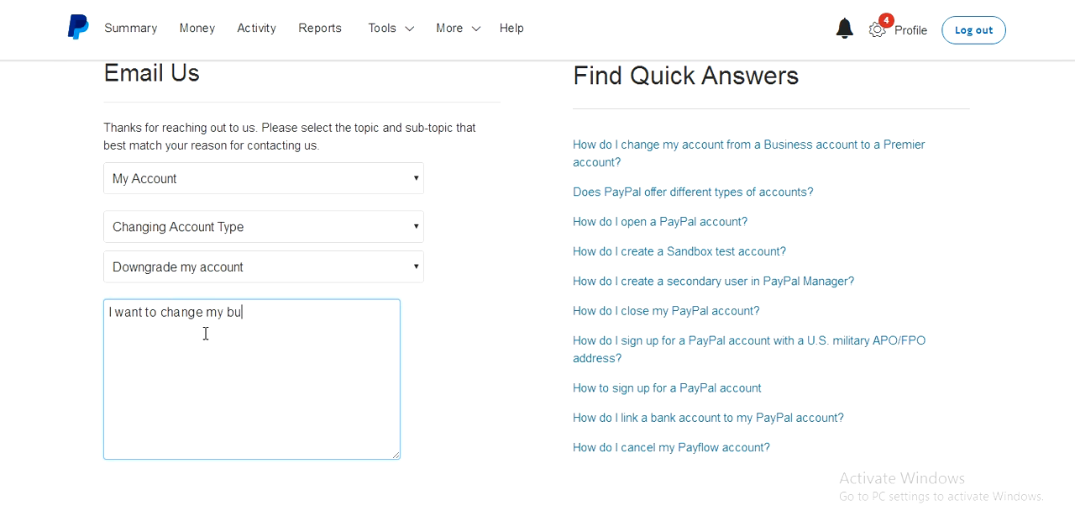
{"action": "type", "text": "siness acc"}
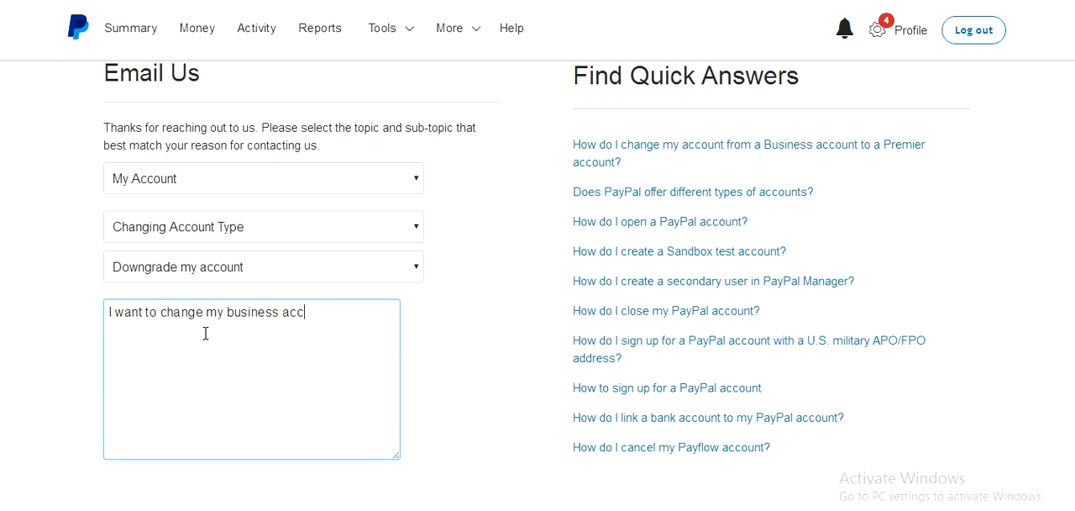
{"action": "type", "text": "ount t"}
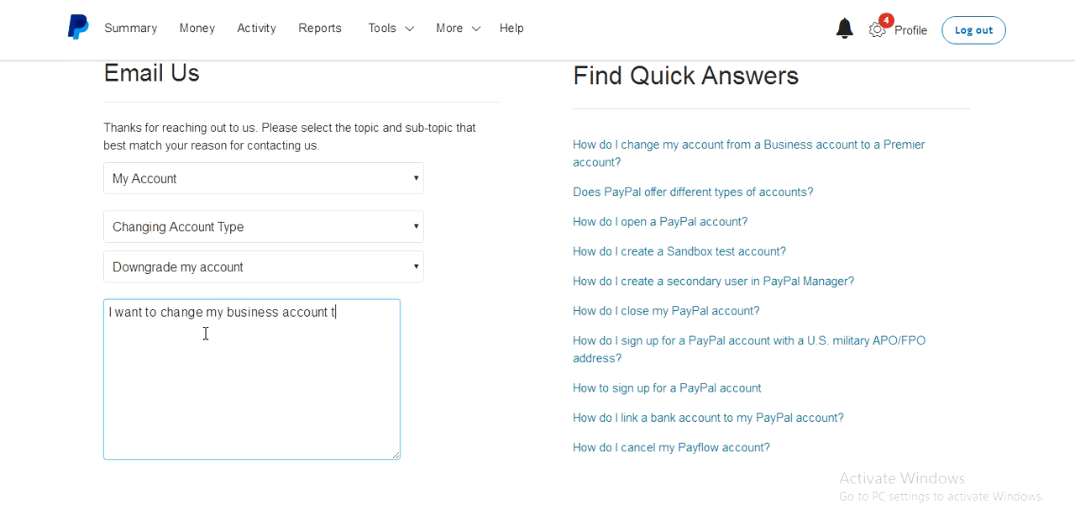
{"action": "type", "text": "o a"}
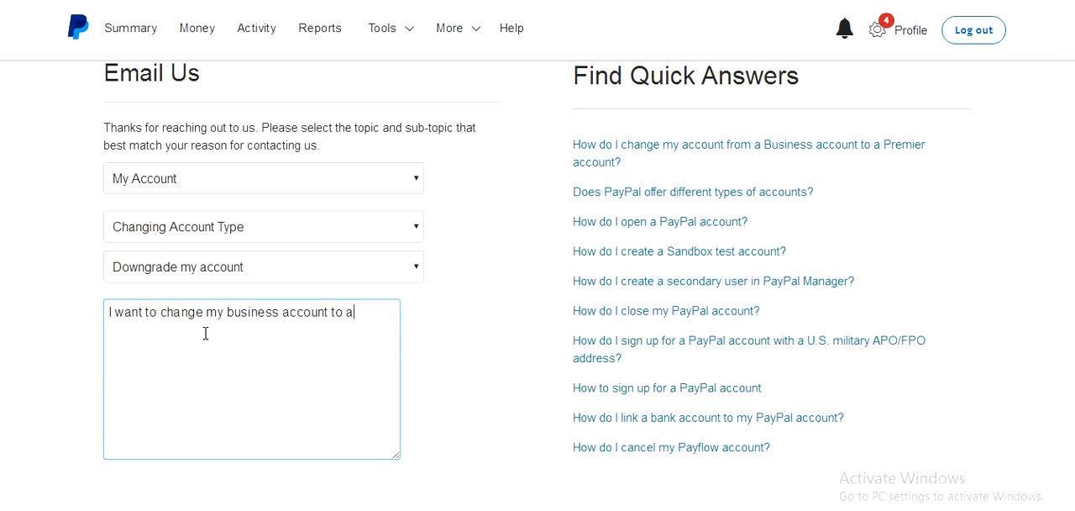
{"action": "type", "text": "per"}
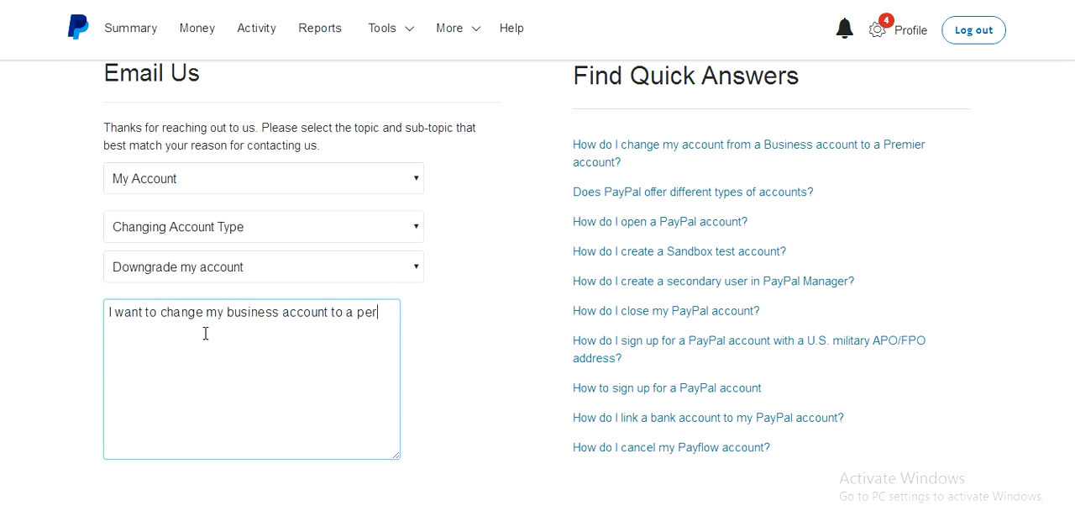
{"action": "type", "text": "sonal account"}
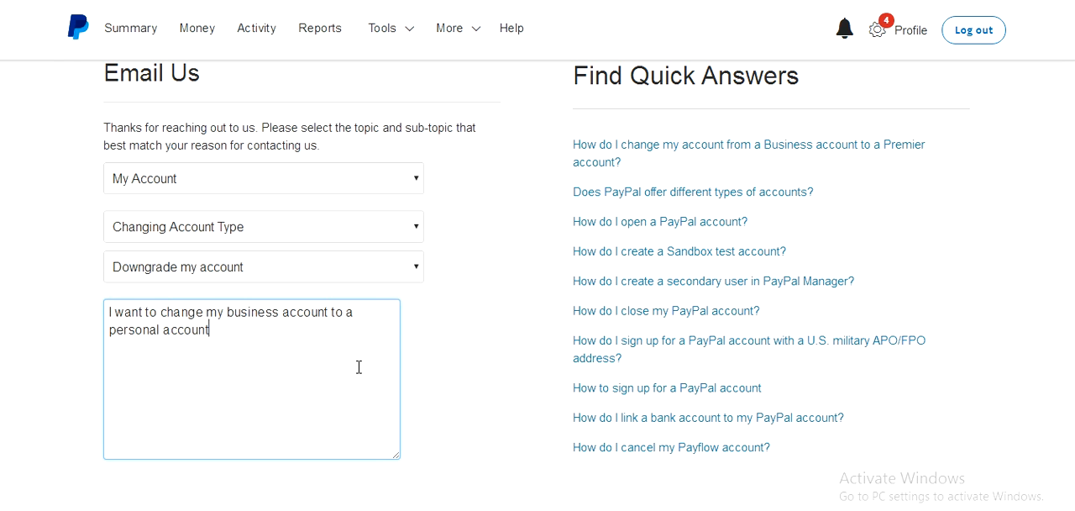
Scroll down and send the account-type change request to support
{"action": "scroll", "scroll_direction": "down", "scroll_amount": 3}
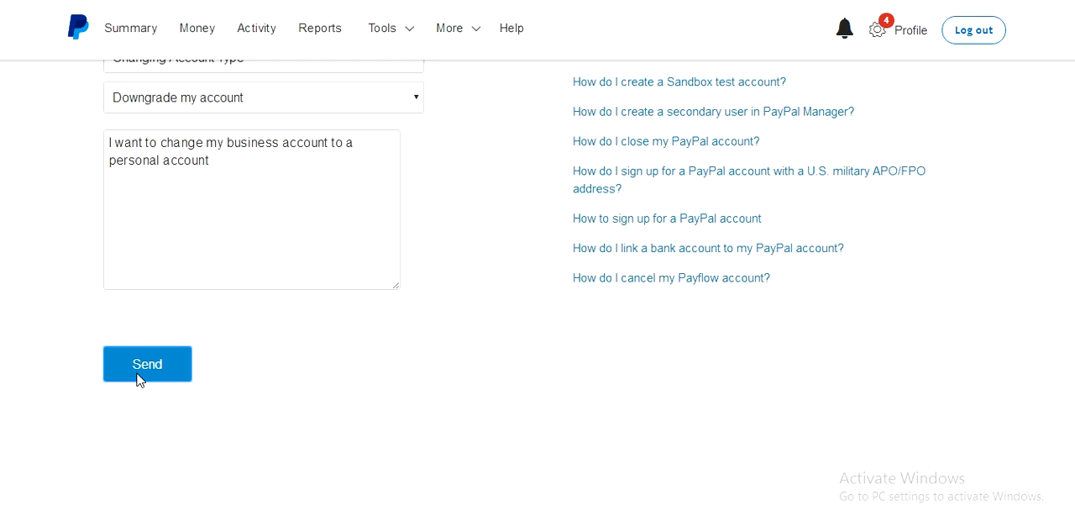
{"action": "left_click", "coordinate": [147, 364]}
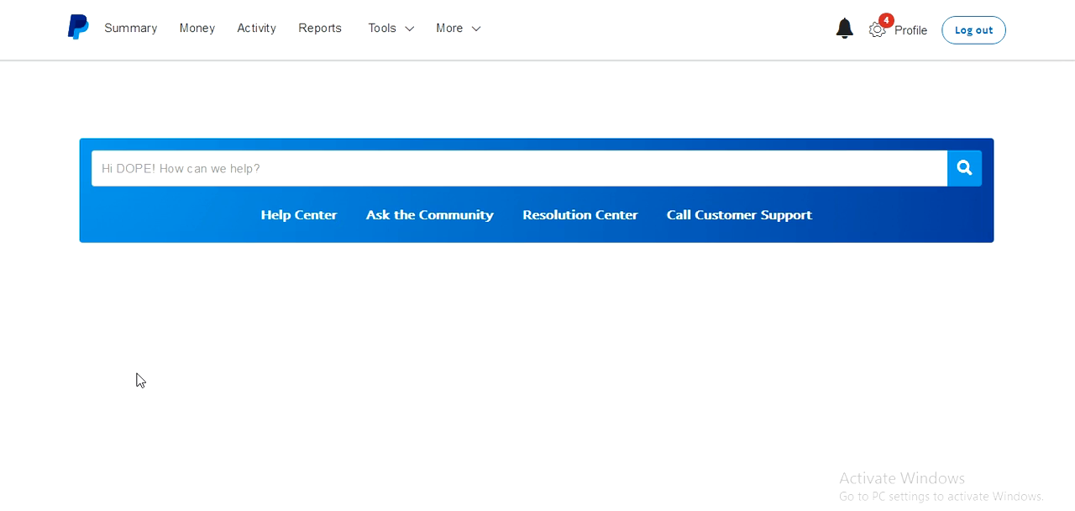